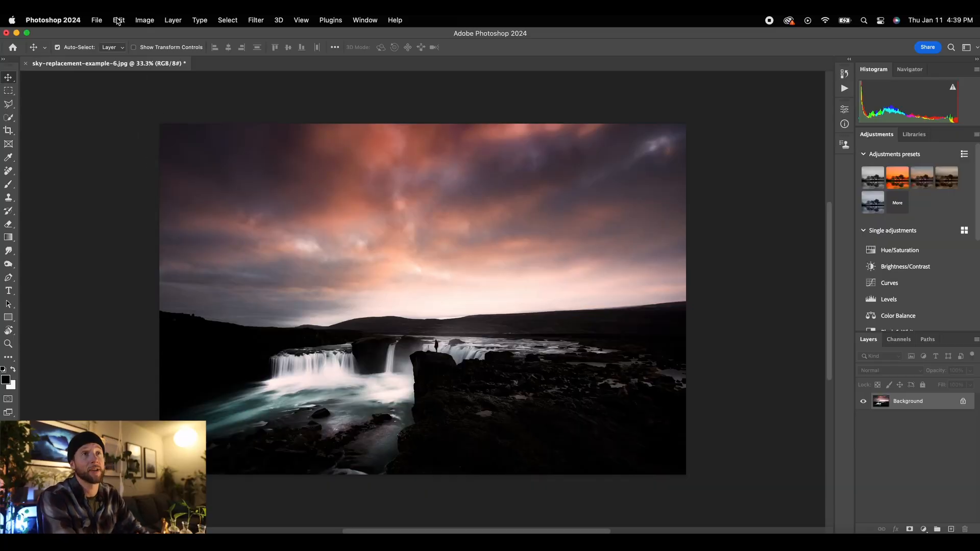
- Open Sky Replacement on the waterfall photo, previewing a cloudy sunset sky
{"action": "left_click", "coordinate": [118, 20]}
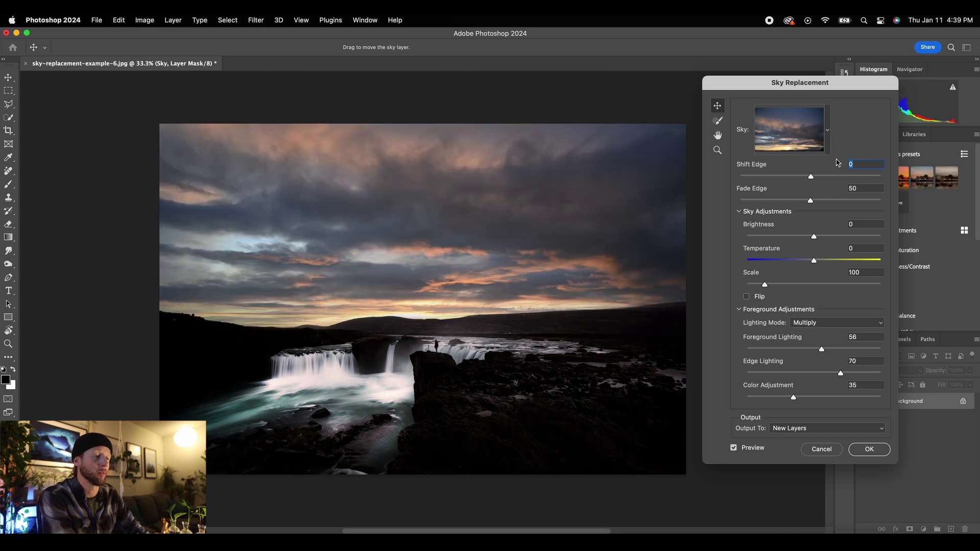
{"action": "mouse_move", "coordinate": [537, 376]}
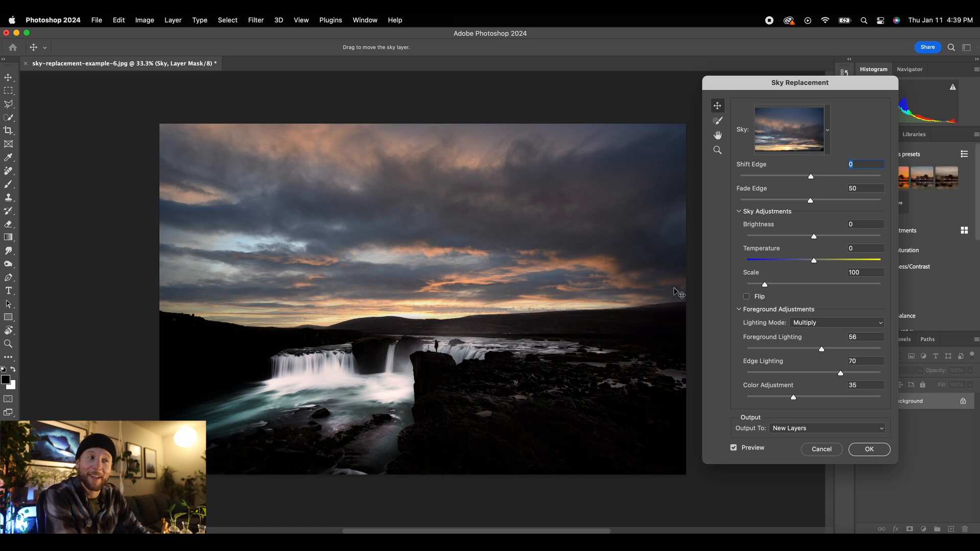
- Import all 50 images from Downloads > FREE Sky Package as new sky presets
{"action": "left_click", "coordinate": [828, 130]}
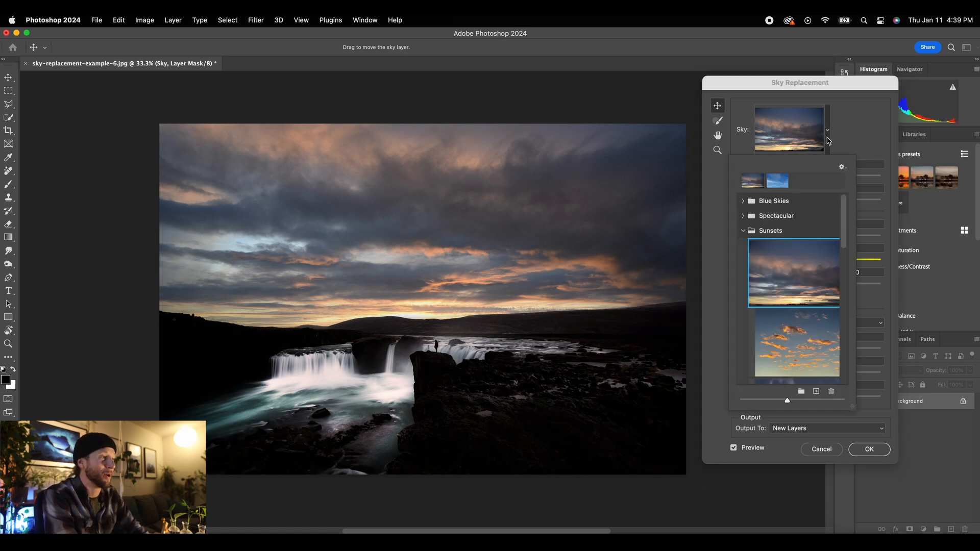
{"action": "mouse_move", "coordinate": [818, 367]}
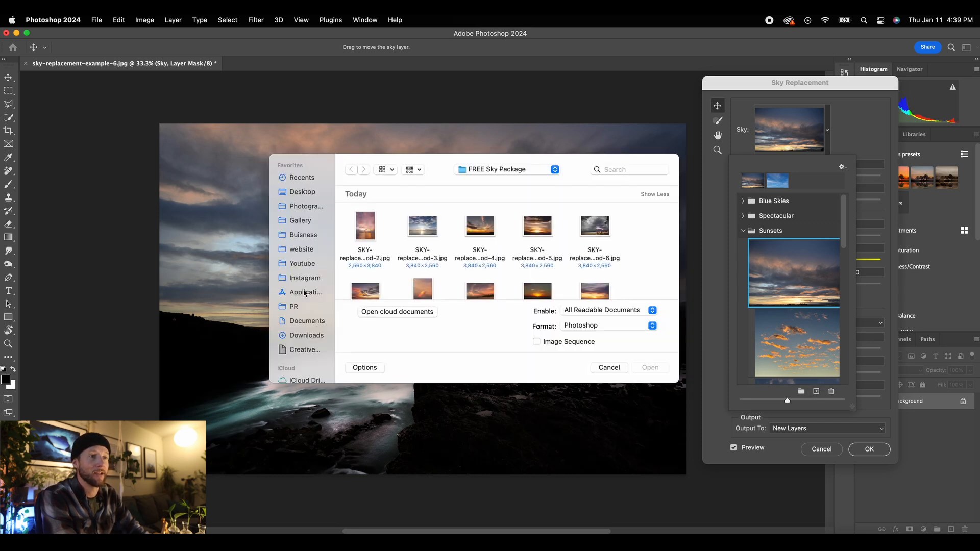
{"action": "left_click", "coordinate": [307, 335]}
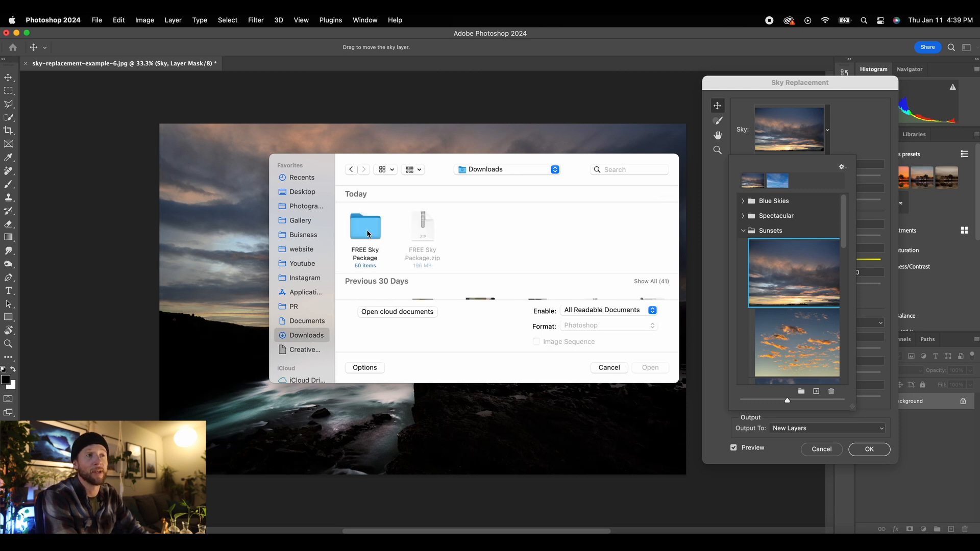
{"action": "left_click", "coordinate": [365, 227]}
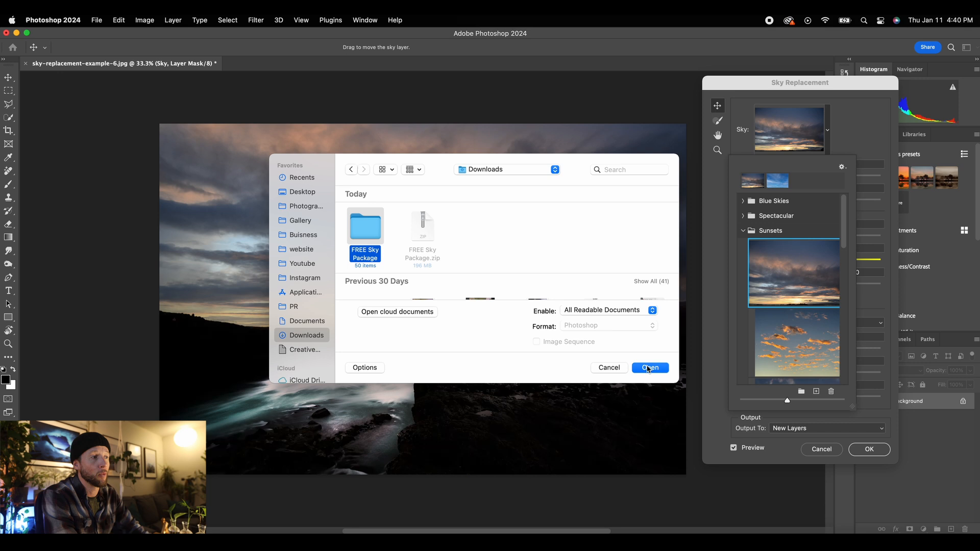
{"action": "double_click", "coordinate": [365, 226]}
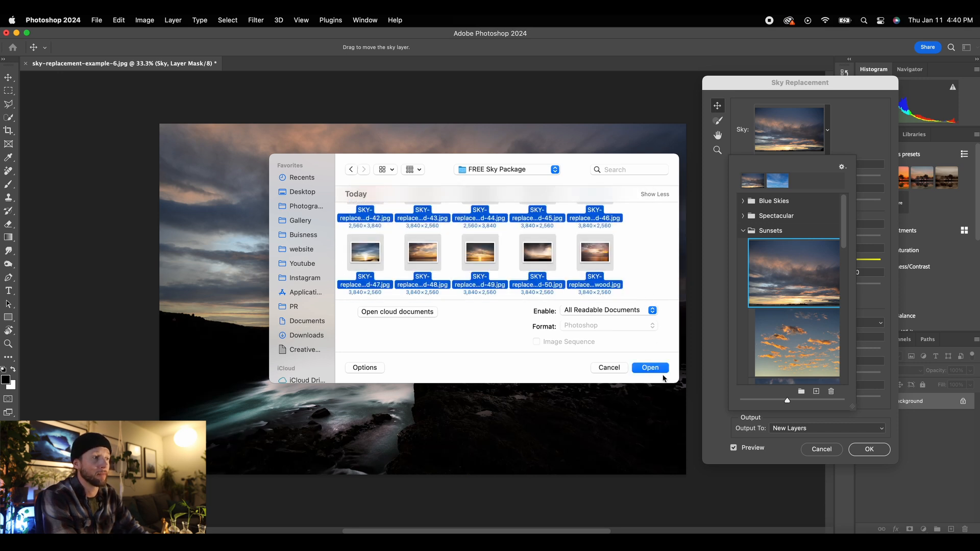
{"action": "left_click", "coordinate": [650, 368]}
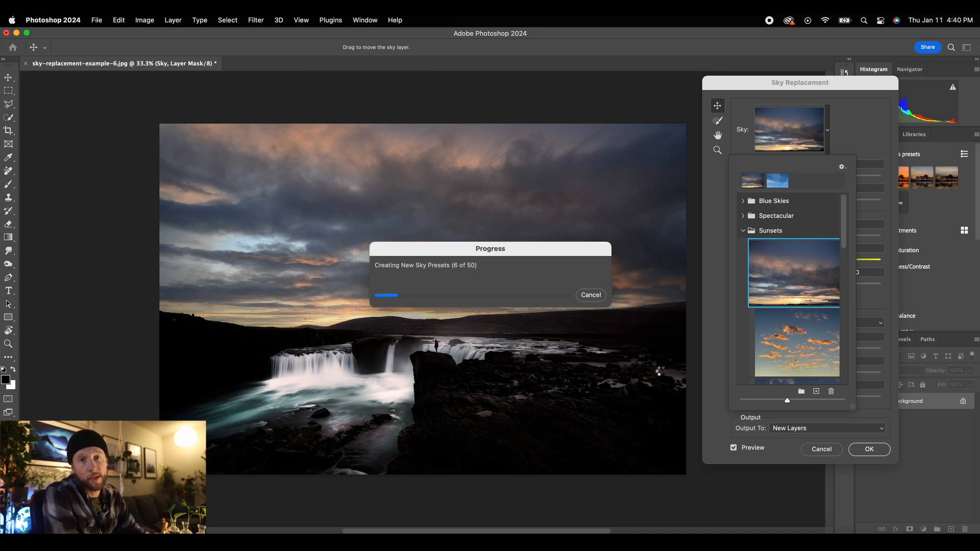
- Preview the imported orange sunset, hazy sunset and green aurora skies over the waterfall
{"action": "left_click", "coordinate": [800, 348]}
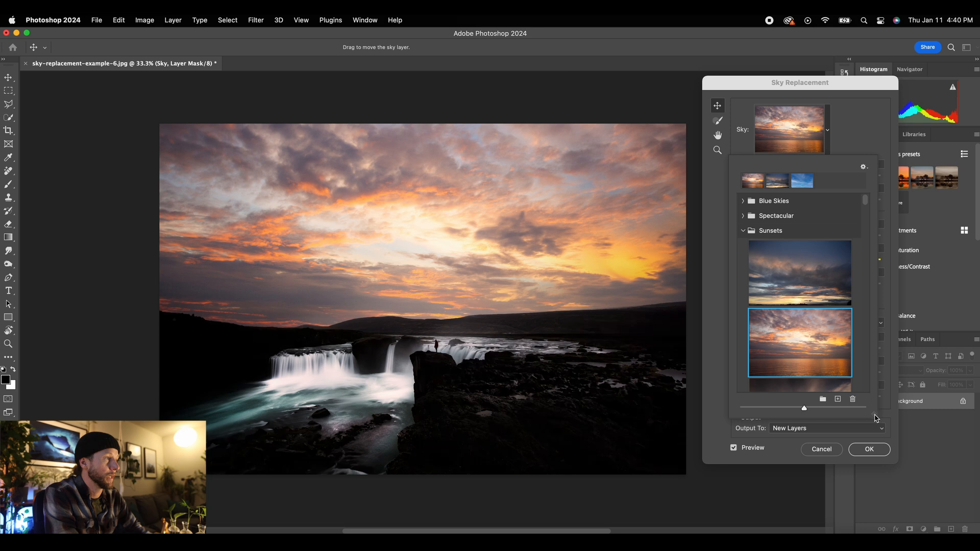
{"action": "scroll", "scroll_direction": "down", "scroll_amount": 3}
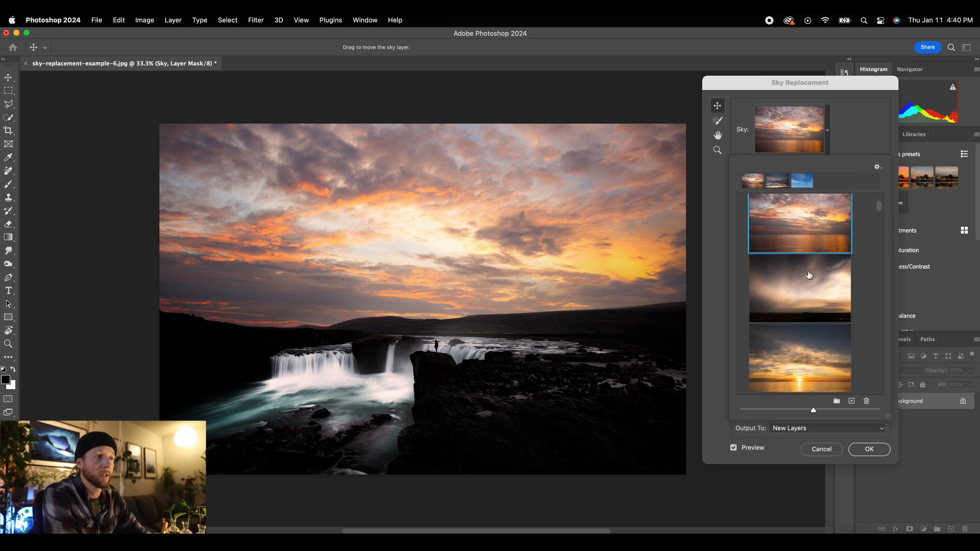
{"action": "left_click", "coordinate": [800, 288]}
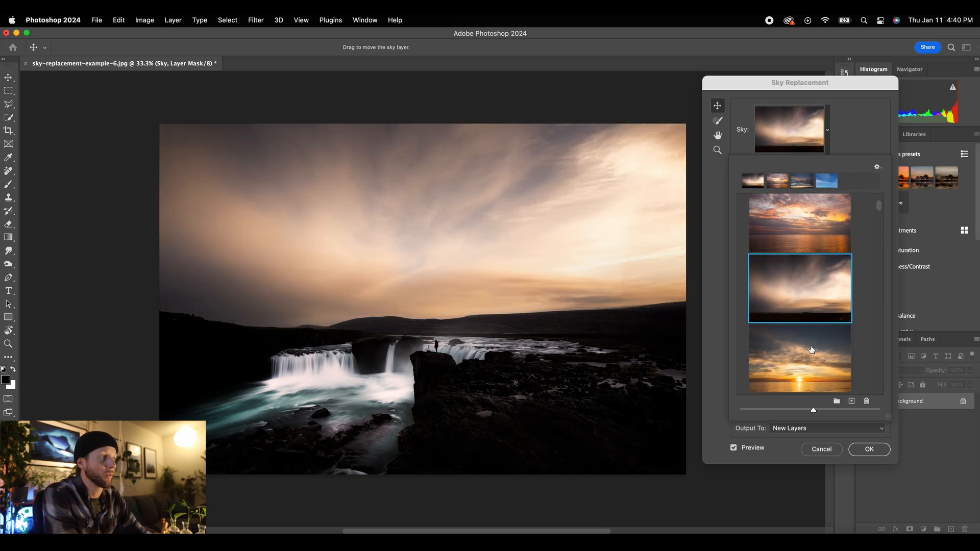
{"action": "left_click", "coordinate": [800, 288]}
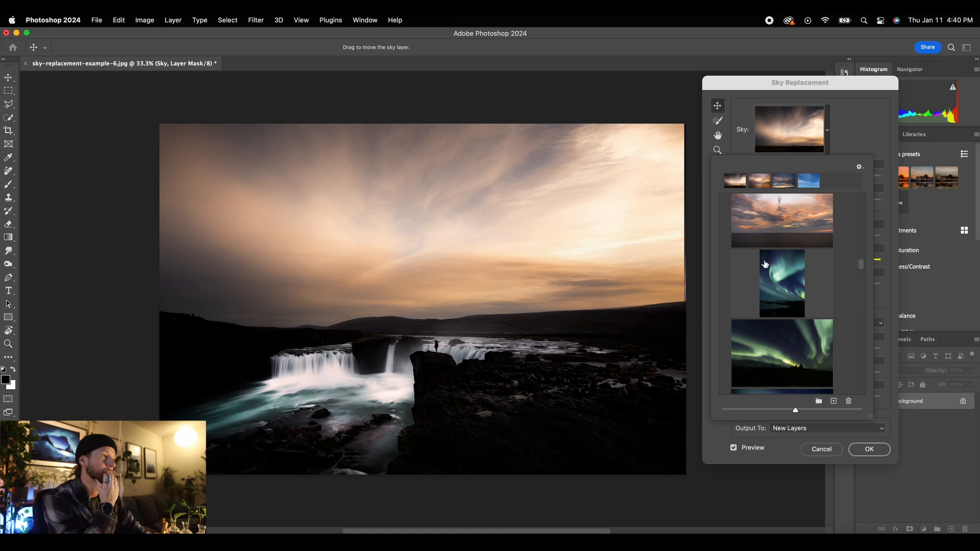
{"action": "scroll", "scroll_direction": "down", "scroll_amount": 3}
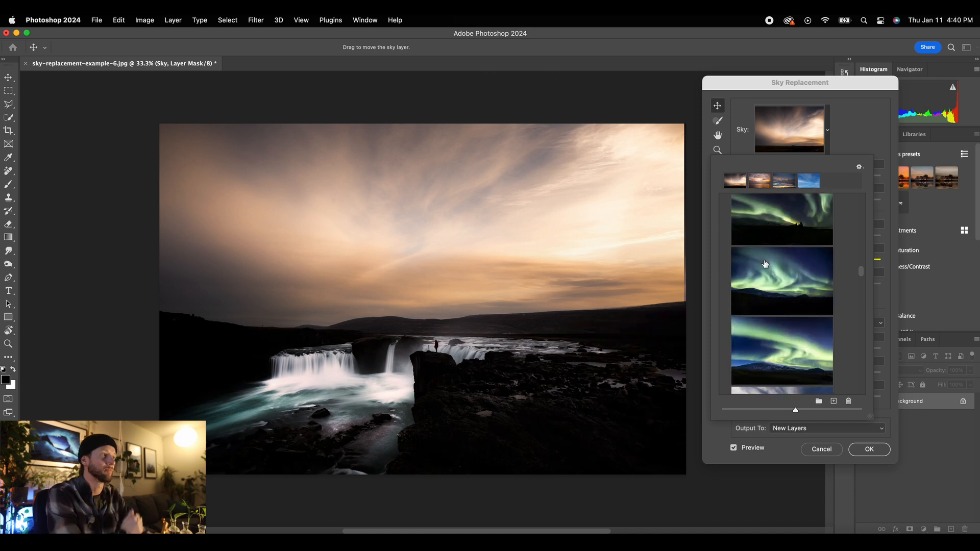
{"action": "left_click", "coordinate": [766, 264]}
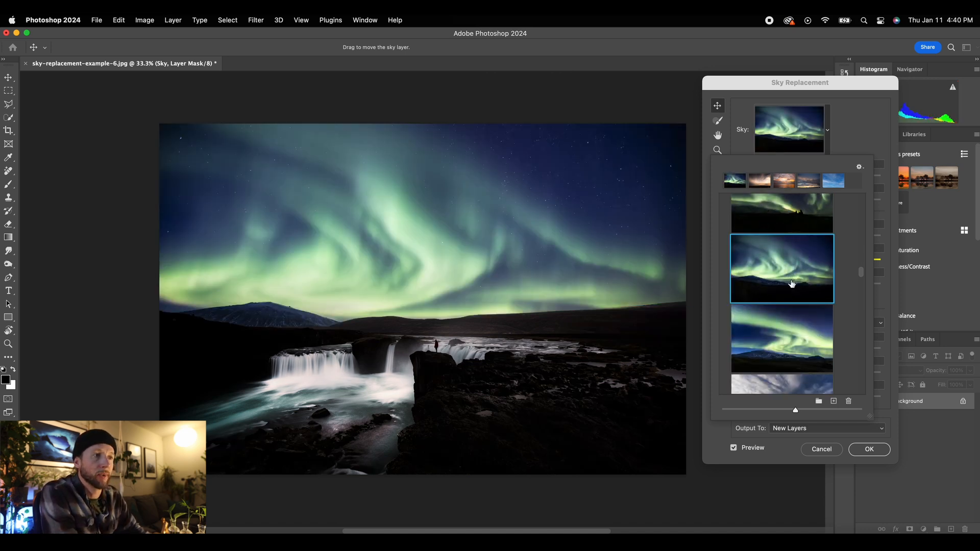
{"action": "left_click", "coordinate": [782, 338]}
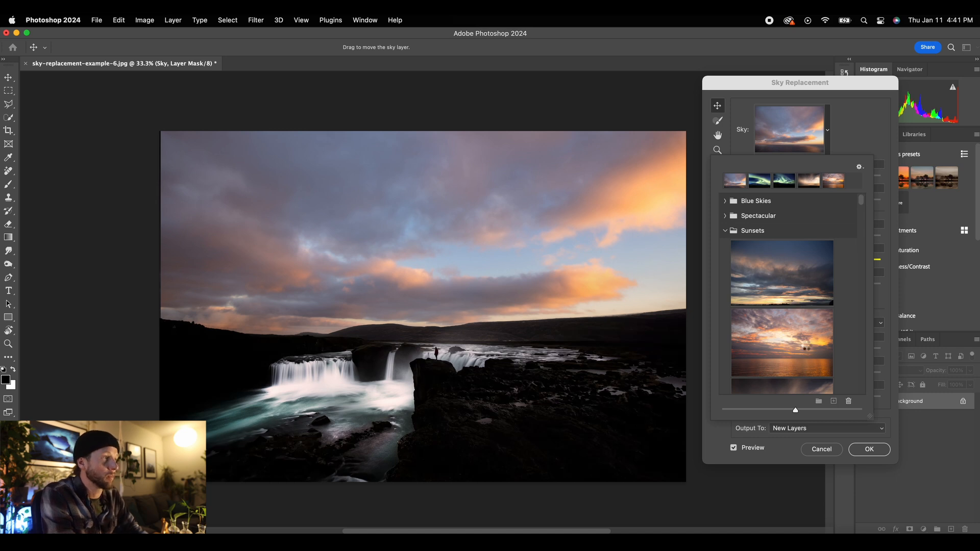
- Preview golden, warm and pink sunset skies, then choose the vivid orange sunset sky
{"action": "left_click", "coordinate": [782, 342]}
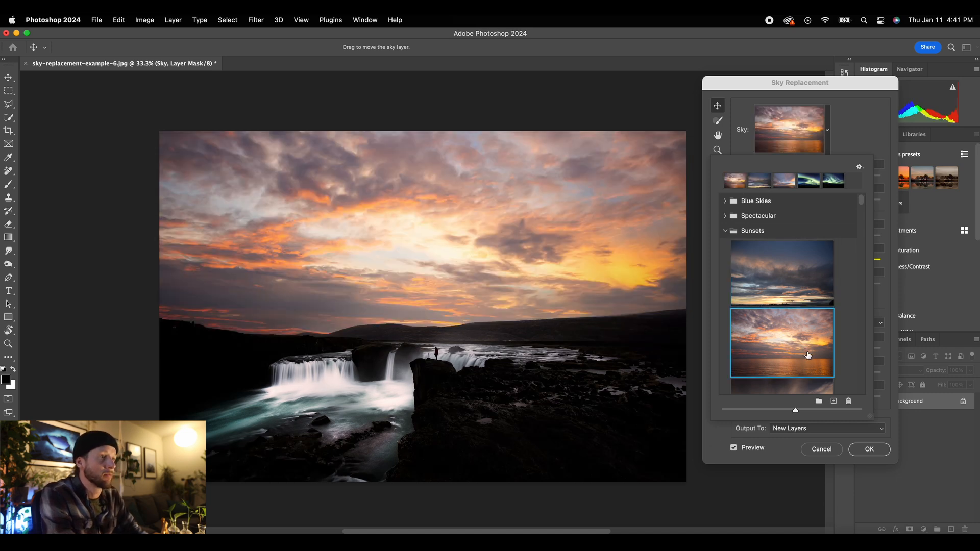
{"action": "scroll", "scroll_direction": "down", "scroll_amount": 3}
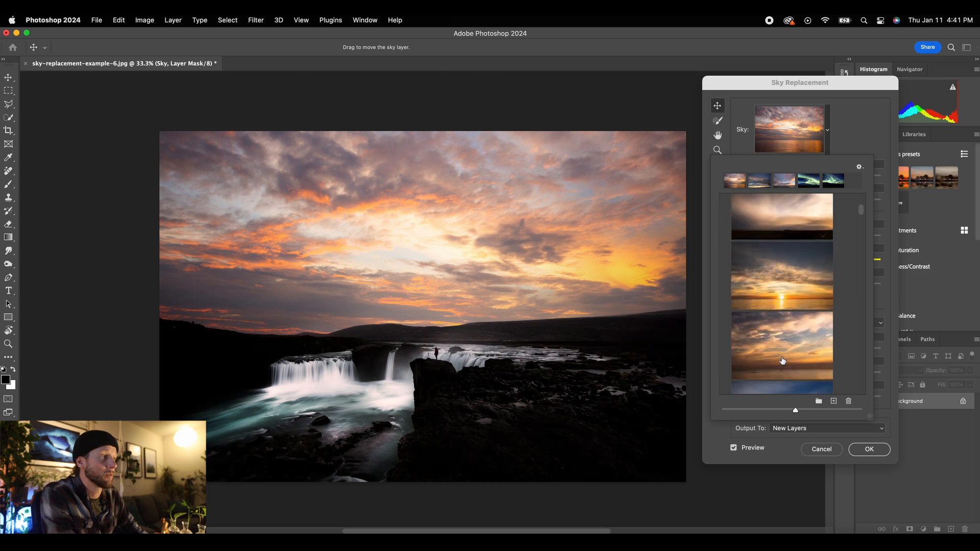
{"action": "left_click", "coordinate": [783, 285]}
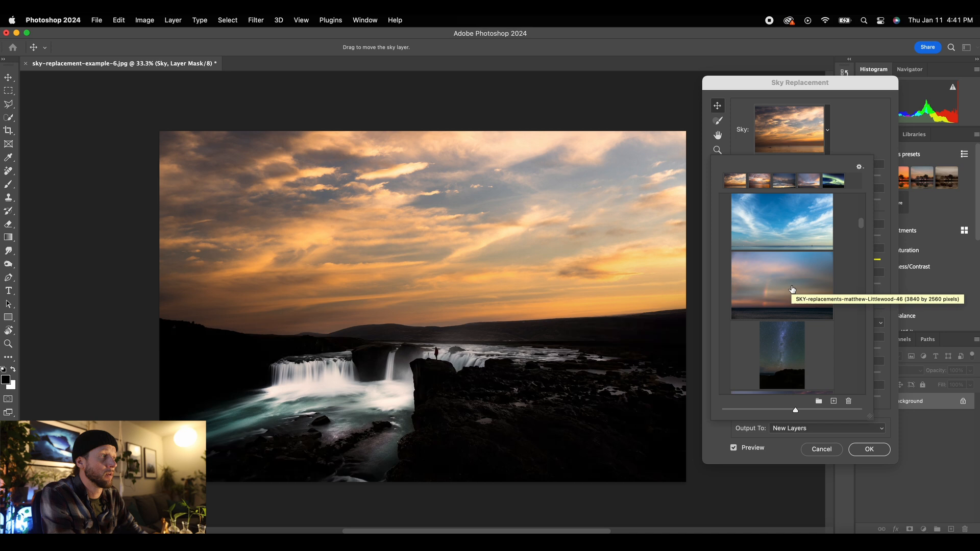
{"action": "left_click", "coordinate": [792, 289]}
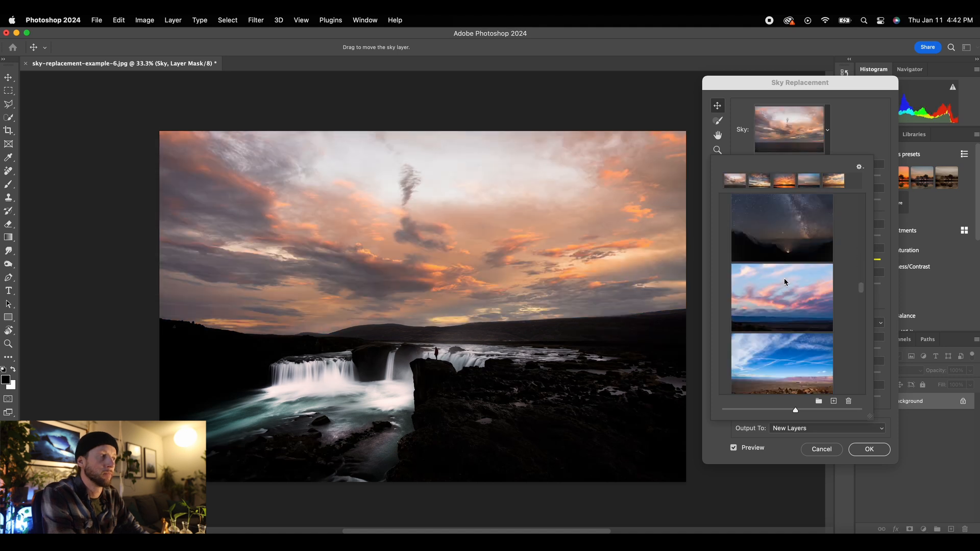
{"action": "left_click", "coordinate": [782, 298]}
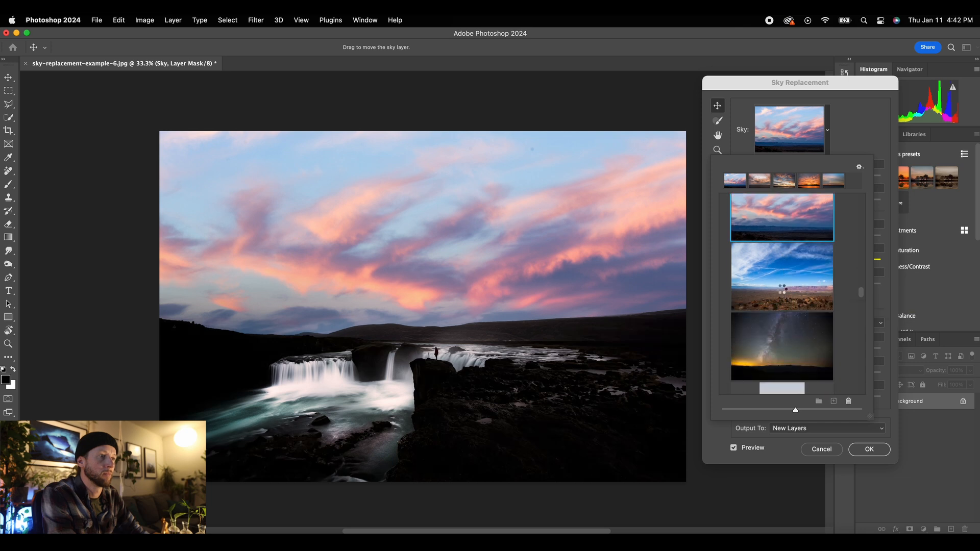
{"action": "left_click", "coordinate": [782, 277]}
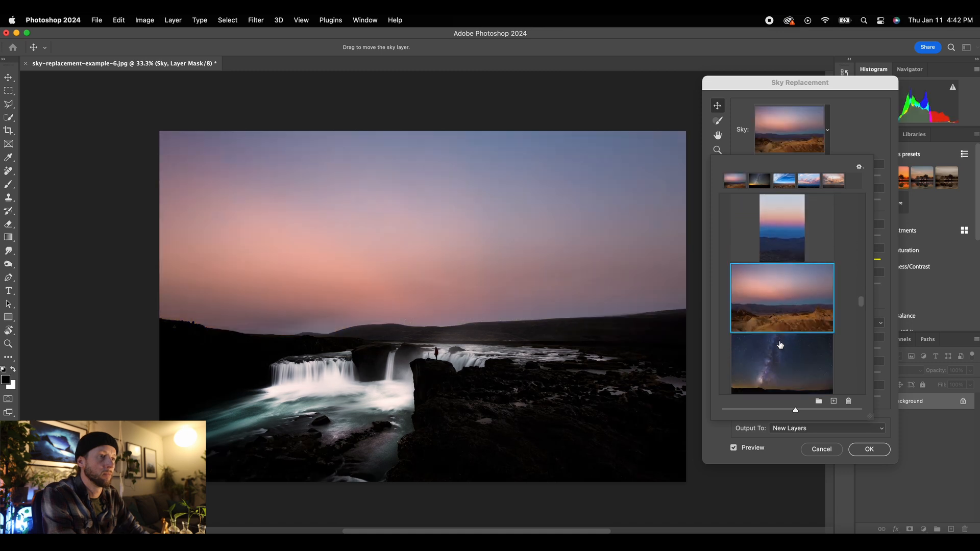
{"action": "scroll", "scroll_direction": "down", "scroll_amount": 3}
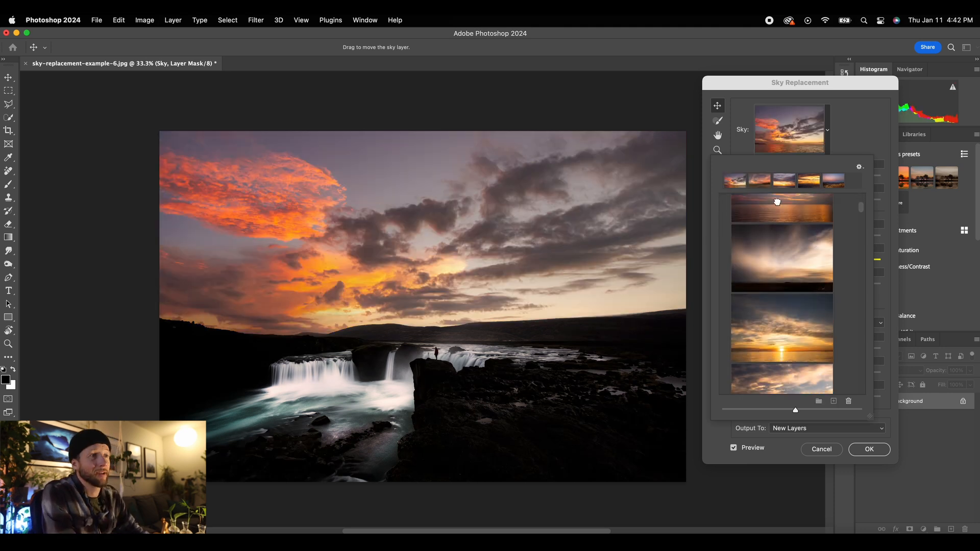
{"action": "left_click", "coordinate": [782, 206]}
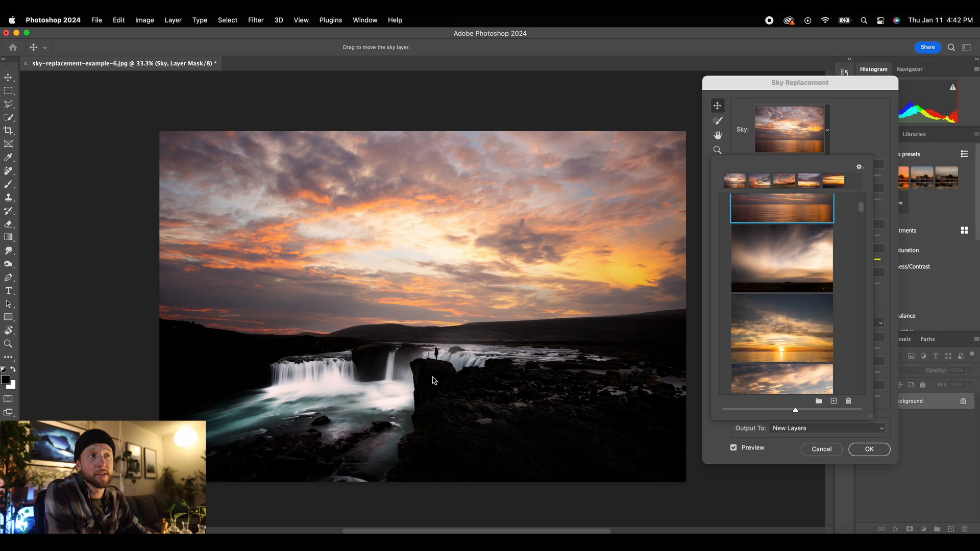
{"action": "mouse_move", "coordinate": [579, 193]}
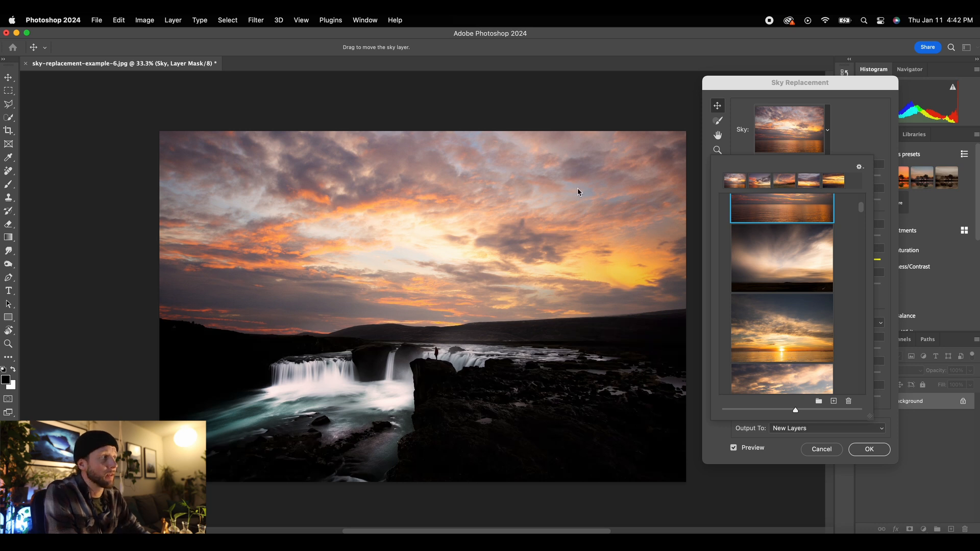
{"action": "mouse_move", "coordinate": [828, 135]}
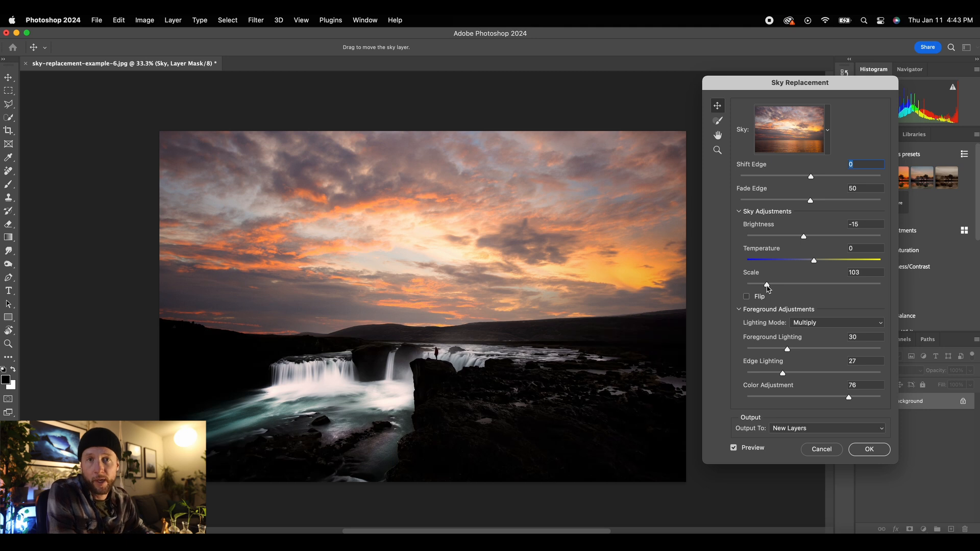
{"action": "mouse_move", "coordinate": [767, 302]}
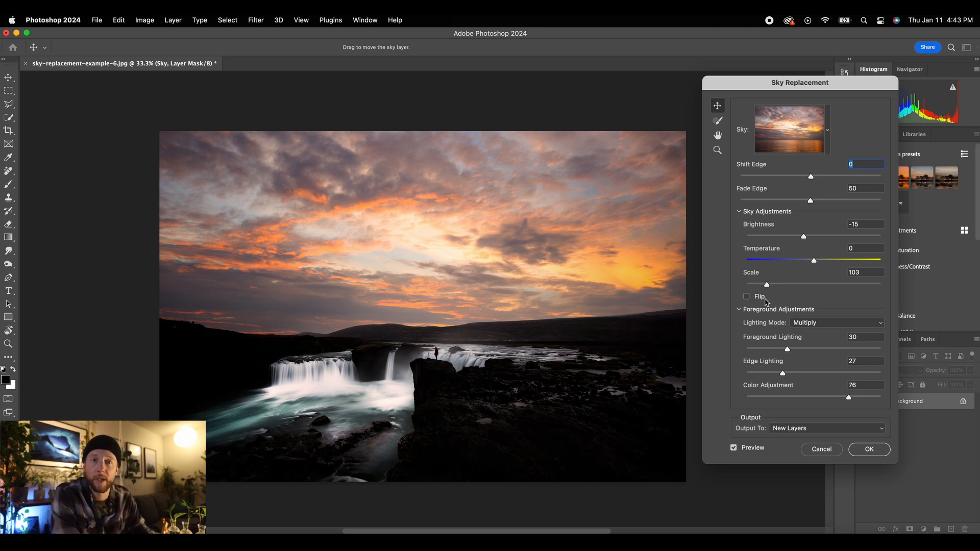
{"action": "mouse_move", "coordinate": [780, 296]}
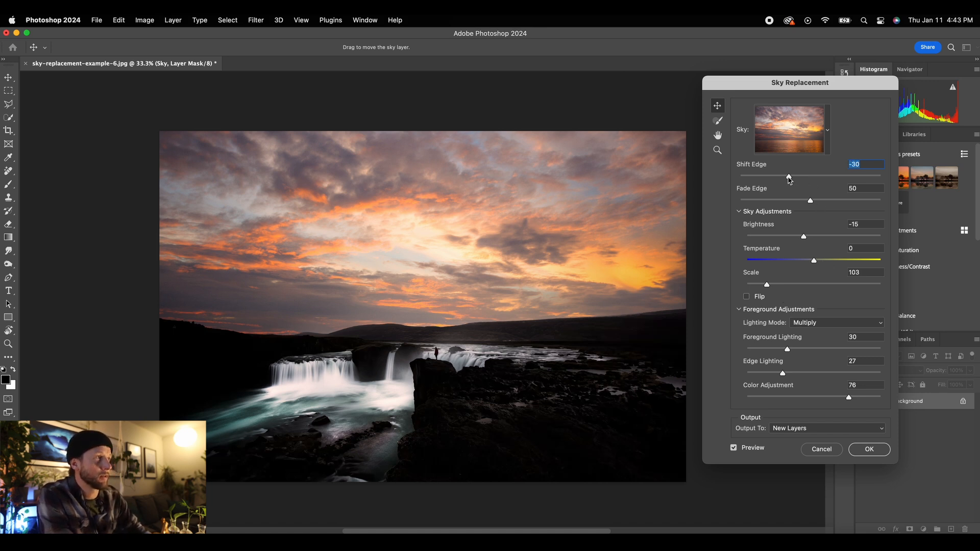
- Test Shift Edge values from -99 upward, then return Shift Edge to 0
{"action": "left_click_drag", "start_coordinate": [789, 177], "coordinate": [739, 177]}
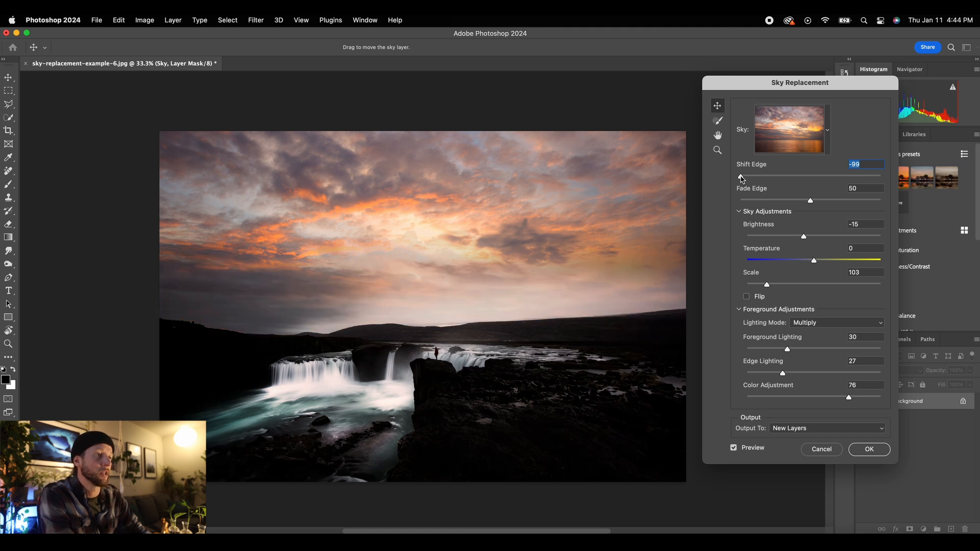
{"action": "left_click_drag", "start_coordinate": [741, 179], "coordinate": [771, 179]}
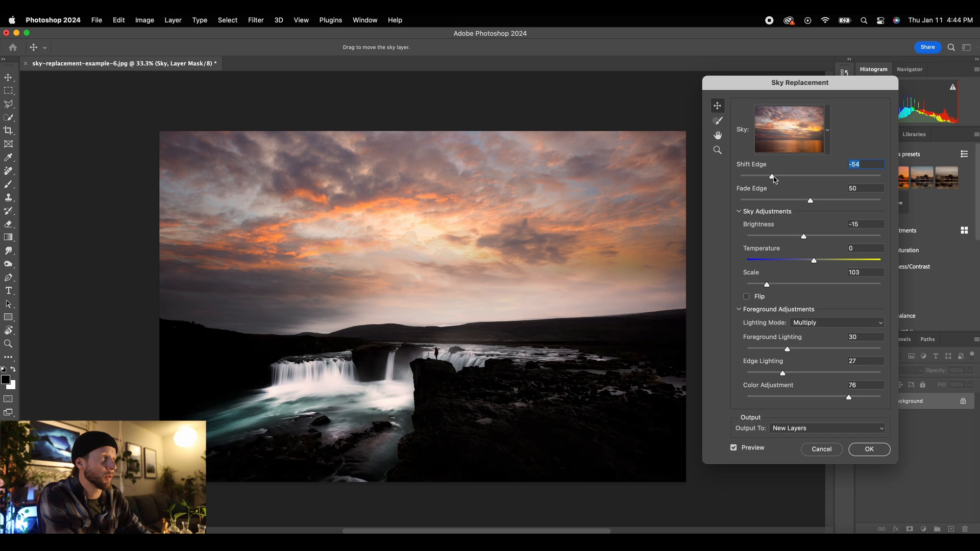
{"action": "left_click_drag", "start_coordinate": [772, 177], "coordinate": [808, 177]}
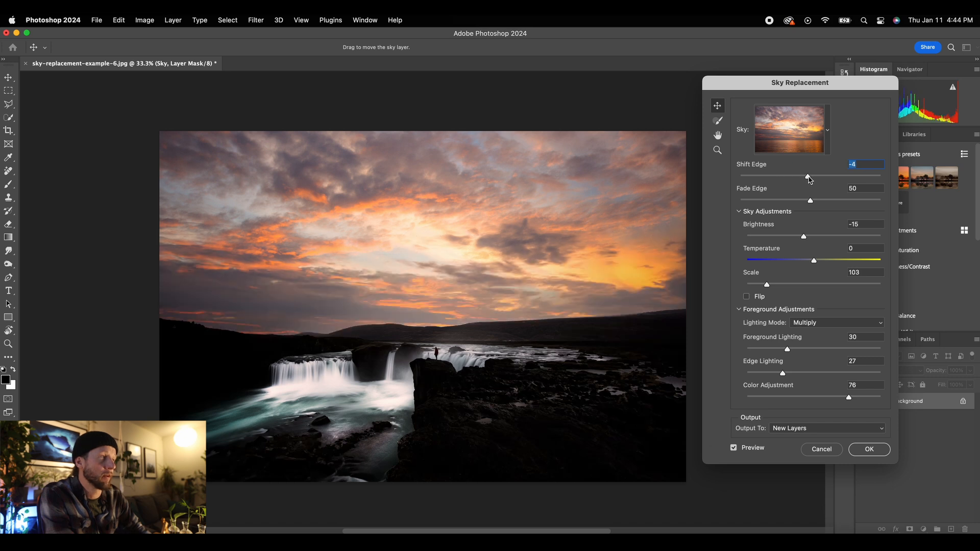
{"action": "left_click_drag", "start_coordinate": [808, 178], "coordinate": [857, 178]}
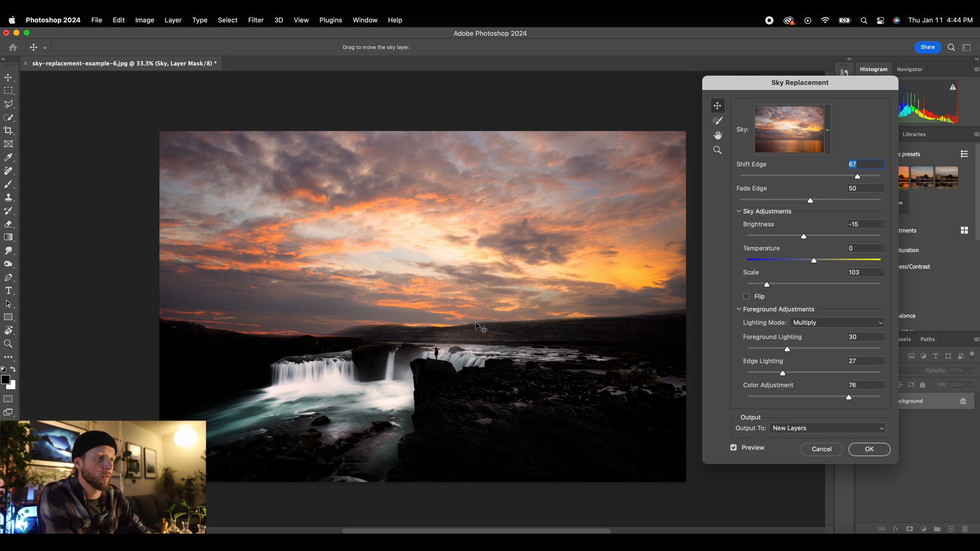
{"action": "mouse_move", "coordinate": [612, 325]}
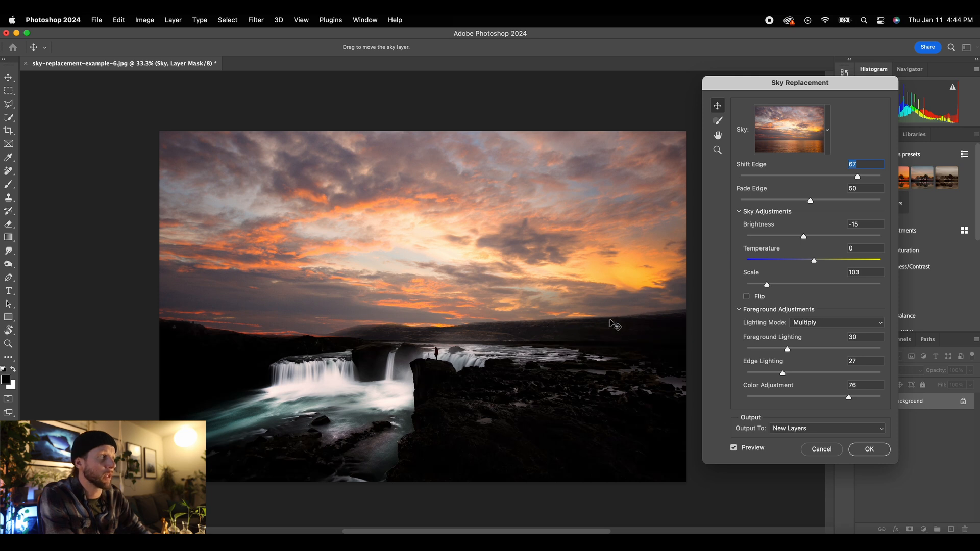
{"action": "left_click_drag", "start_coordinate": [874, 176], "coordinate": [813, 175]}
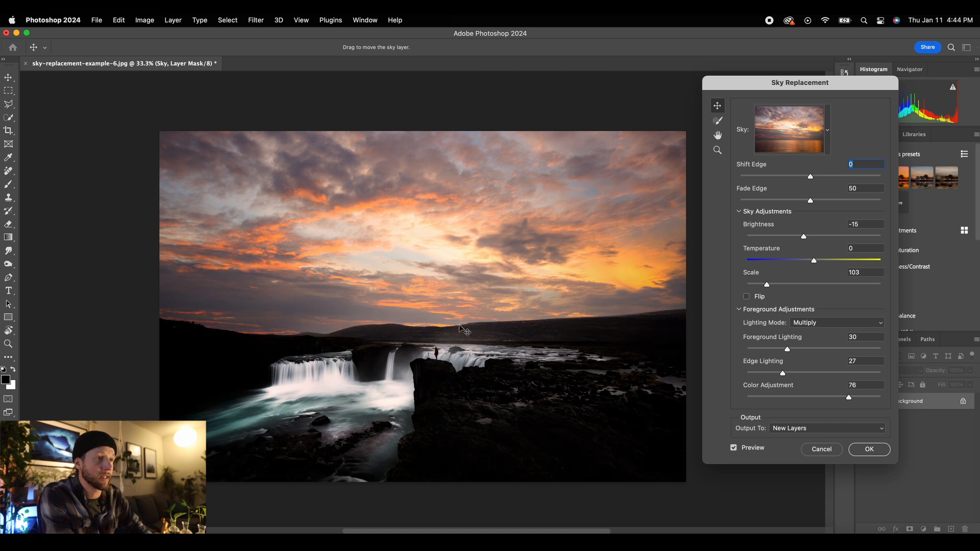
{"action": "mouse_move", "coordinate": [810, 203]}
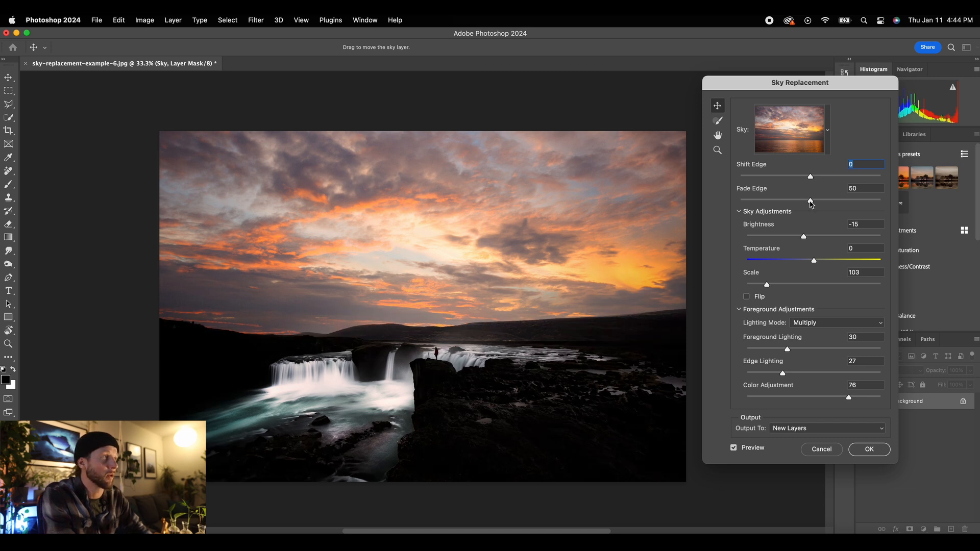
- Try several Fade Edge values and settle the sky's edge fade at 28
{"action": "left_click_drag", "start_coordinate": [810, 200], "coordinate": [846, 200]}
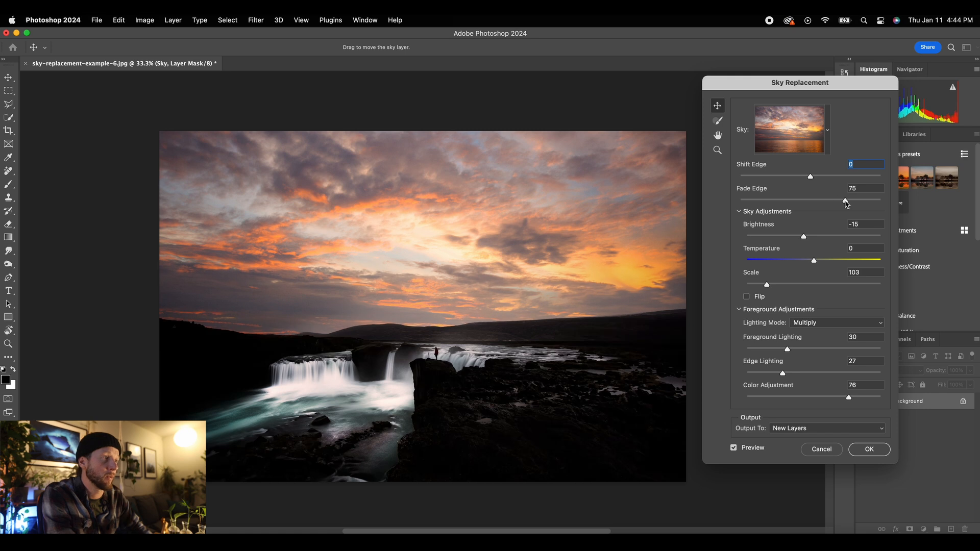
{"action": "left_click_drag", "start_coordinate": [846, 200], "coordinate": [827, 200]}
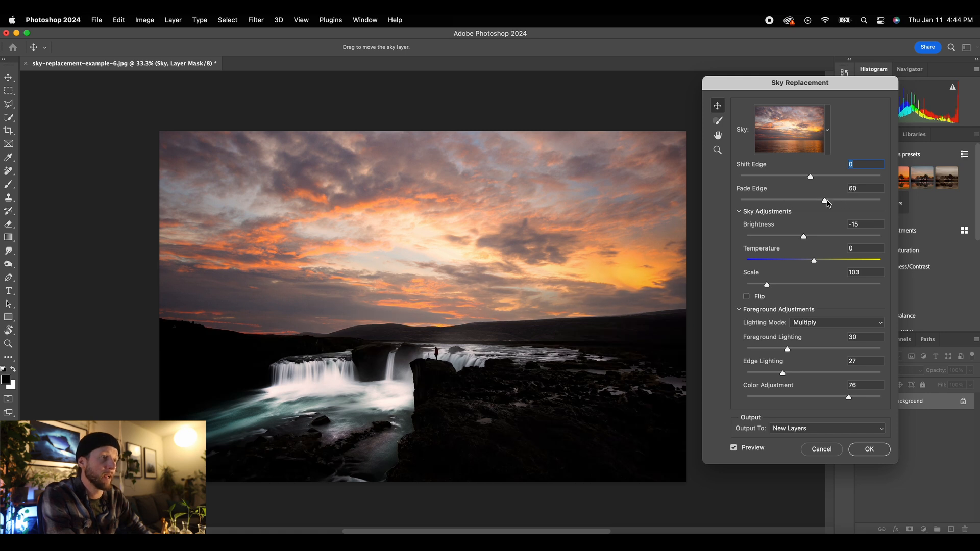
{"action": "left_click_drag", "start_coordinate": [827, 200], "coordinate": [844, 200]}
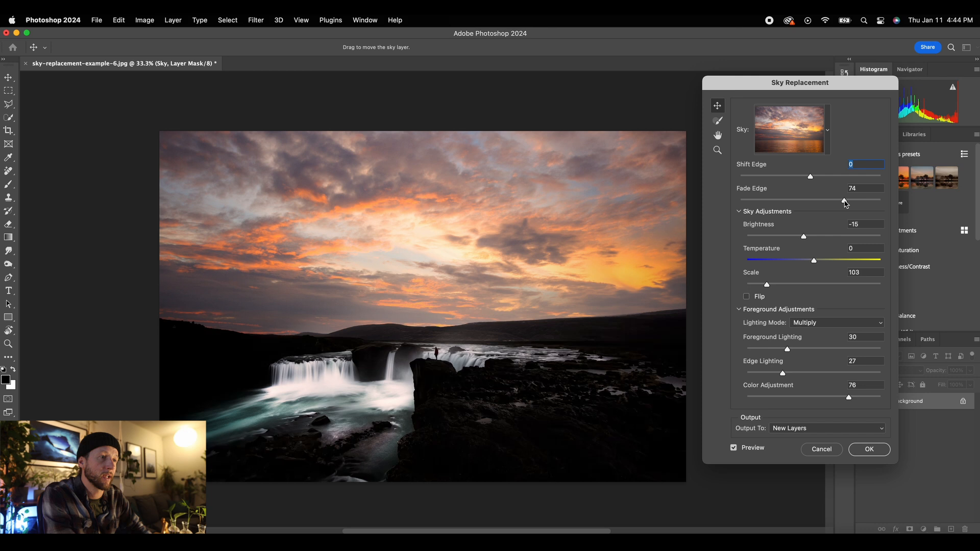
{"action": "left_click_drag", "start_coordinate": [844, 200], "coordinate": [778, 200]}
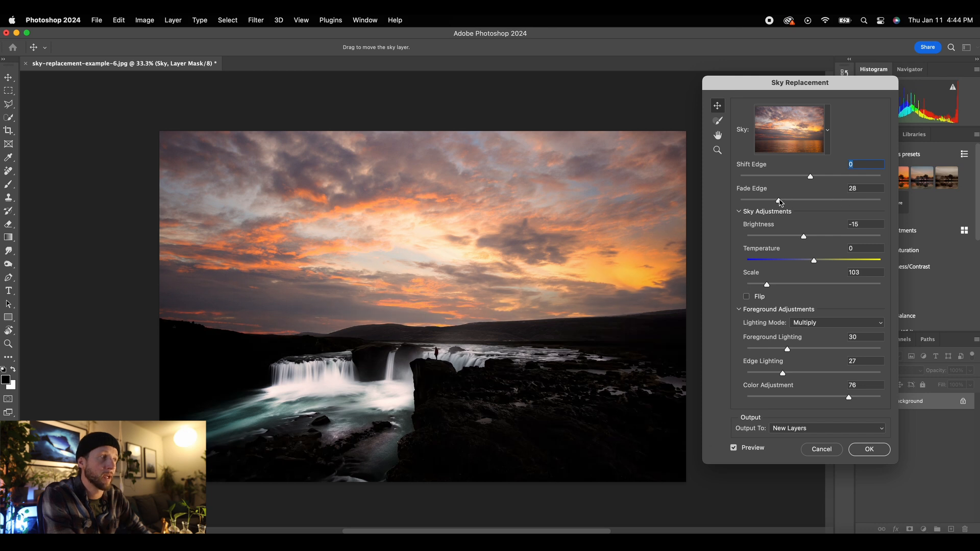
- Set the sky's Brightness to -29 and Temperature to 19
{"action": "left_click_drag", "start_coordinate": [805, 236], "coordinate": [804, 237]}
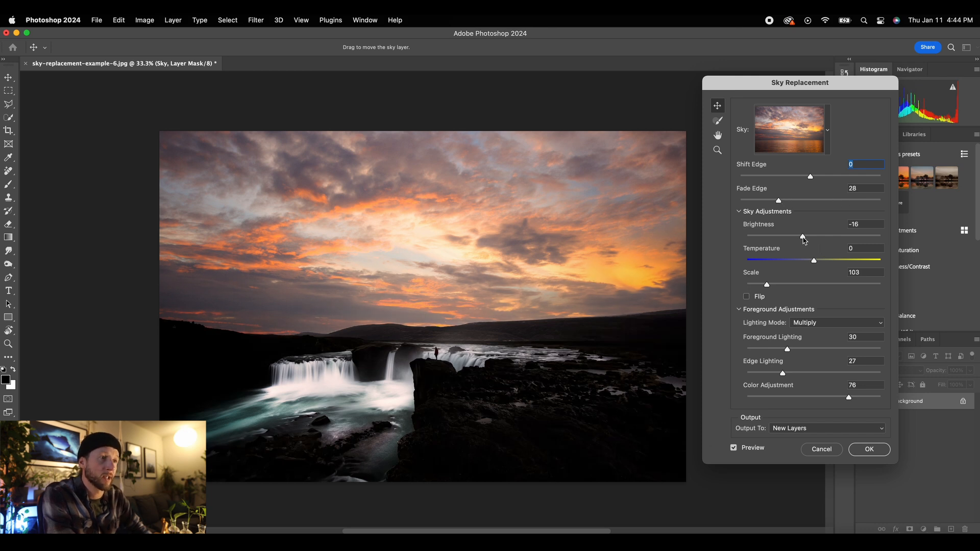
{"action": "left_click_drag", "start_coordinate": [803, 236], "coordinate": [795, 237]}
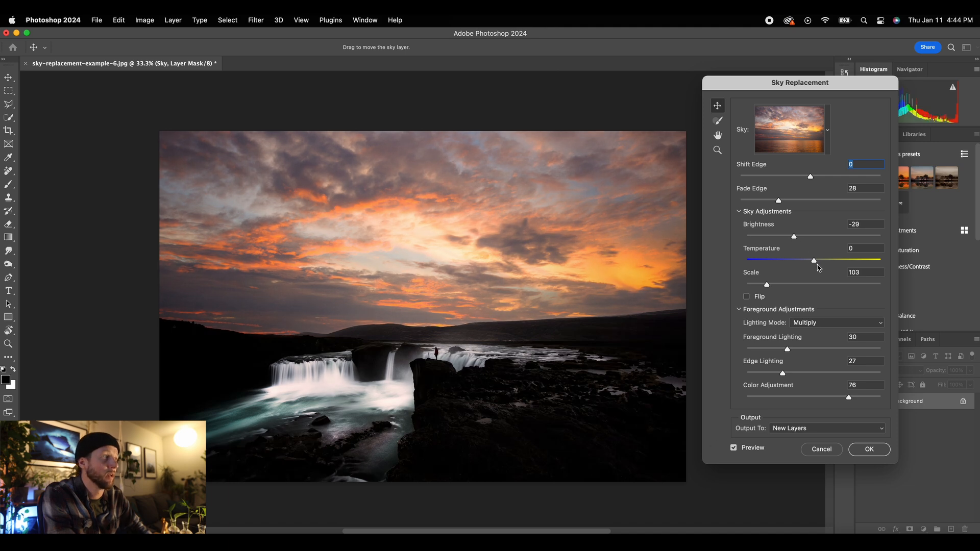
{"action": "left_click_drag", "start_coordinate": [813, 260], "coordinate": [824, 260]}
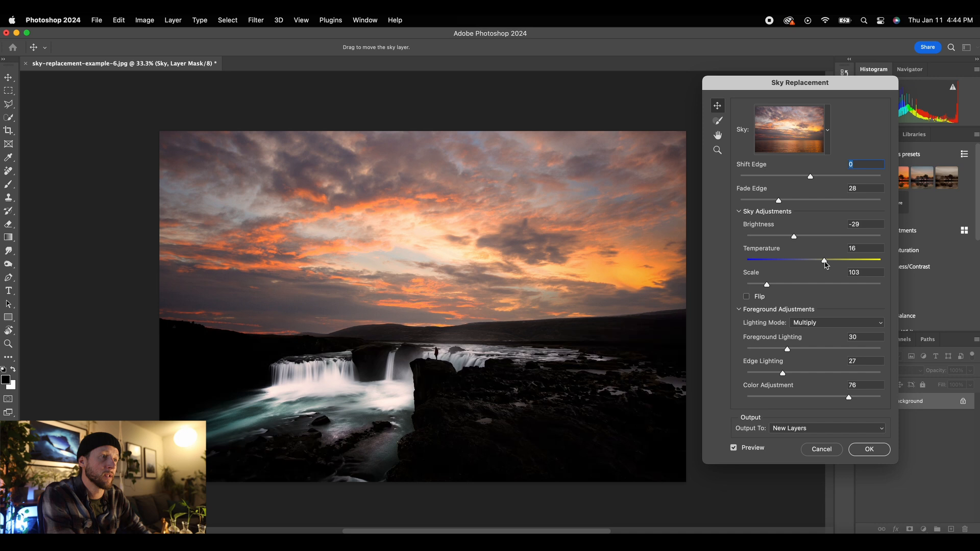
{"action": "left_click_drag", "start_coordinate": [822, 260], "coordinate": [826, 260]}
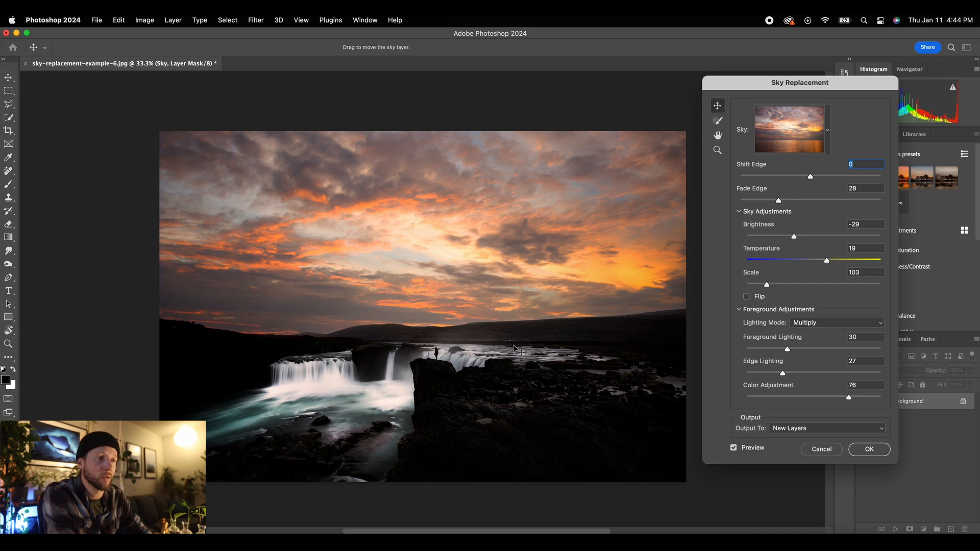
{"action": "mouse_move", "coordinate": [902, 308]}
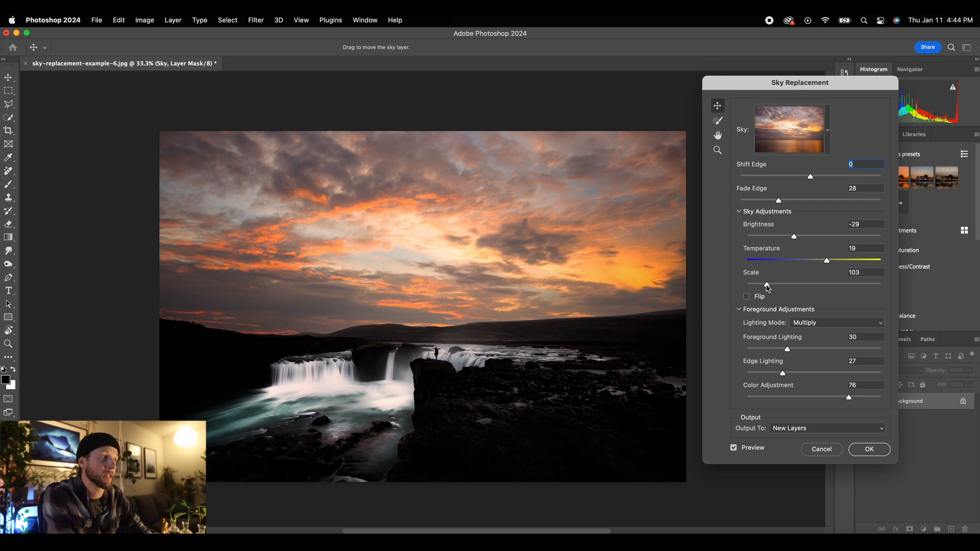
- Test sky scale up to 168, settle at 102, and reposition the orange glow
{"action": "left_click_drag", "start_coordinate": [767, 284], "coordinate": [775, 283]}
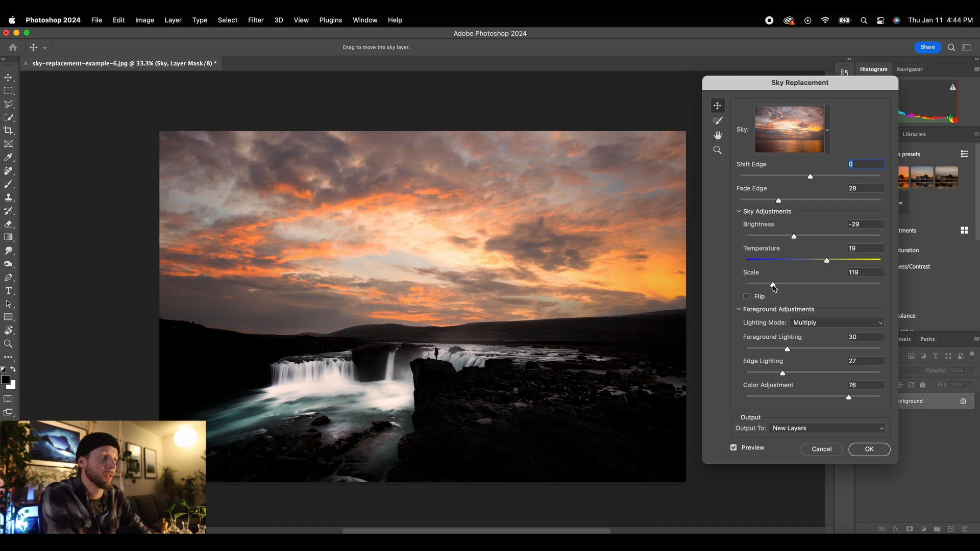
{"action": "left_click_drag", "start_coordinate": [774, 284], "coordinate": [794, 284]}
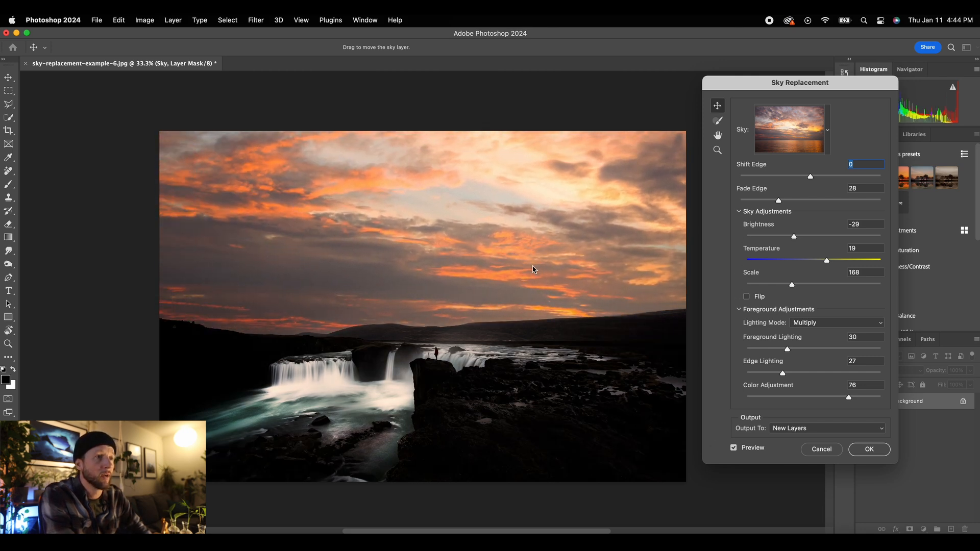
{"action": "left_click_drag", "start_coordinate": [533, 269], "coordinate": [338, 255]}
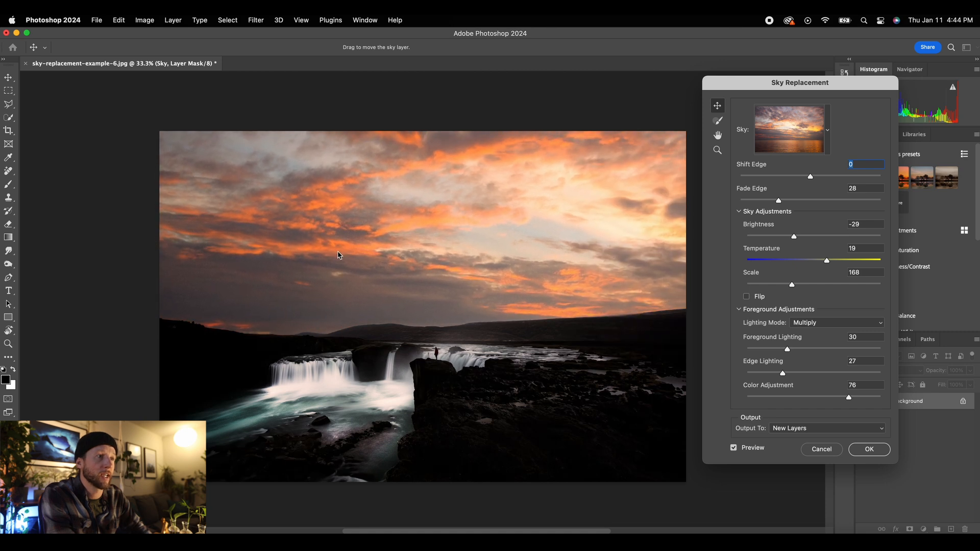
{"action": "left_click_drag", "start_coordinate": [791, 284], "coordinate": [774, 284]}
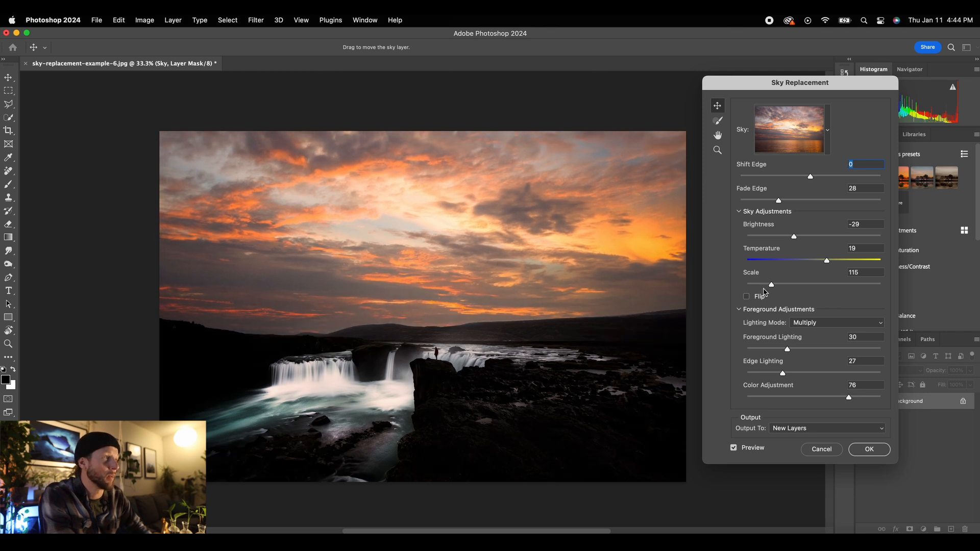
{"action": "left_click_drag", "start_coordinate": [771, 283], "coordinate": [766, 283]}
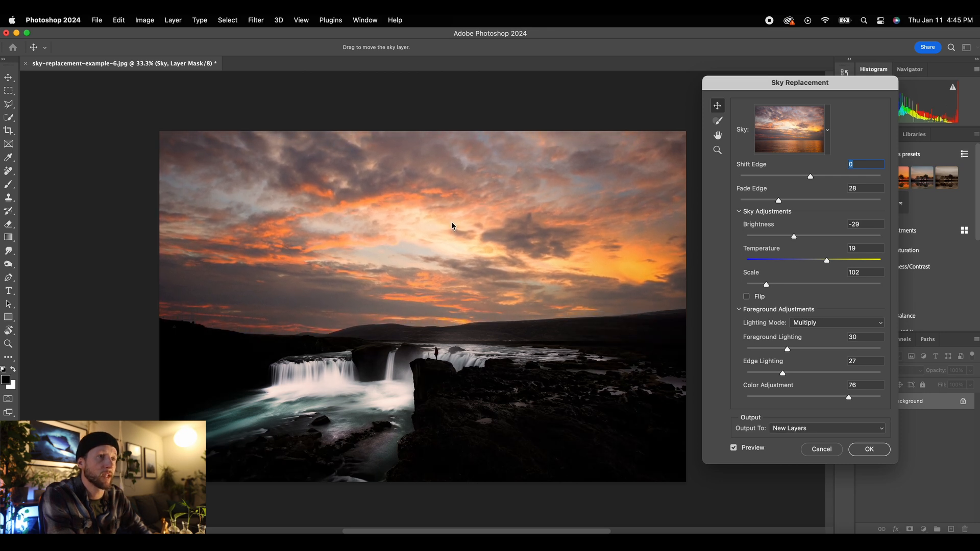
{"action": "left_click_drag", "start_coordinate": [454, 226], "coordinate": [484, 255]}
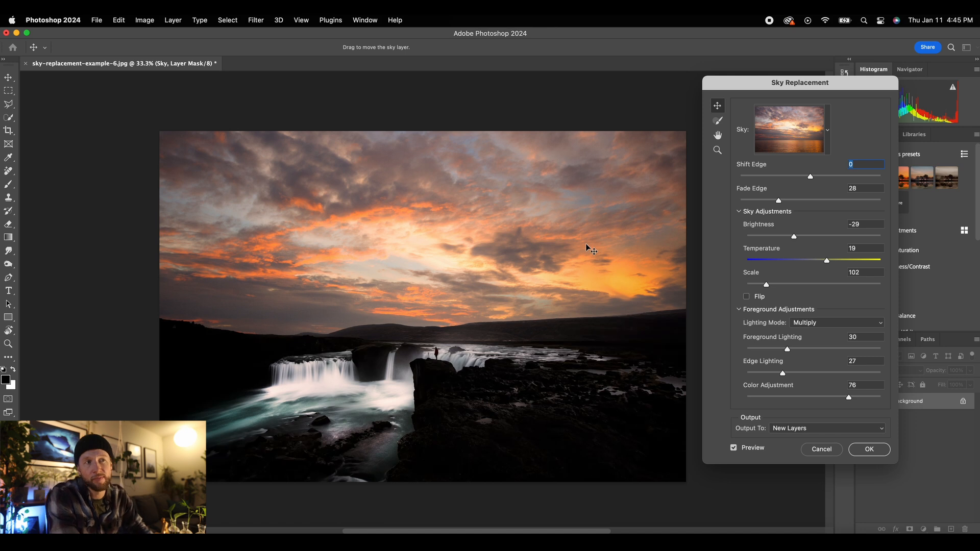
- Apply the sky replacement, outputting a Sky Replacement Group of new layers
{"action": "left_click", "coordinate": [869, 450]}
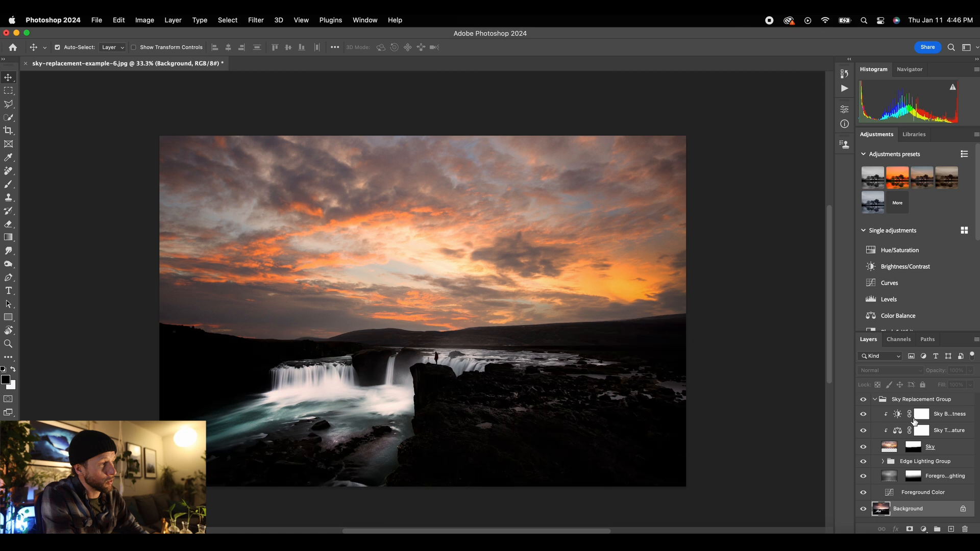
{"action": "mouse_move", "coordinate": [935, 456]}
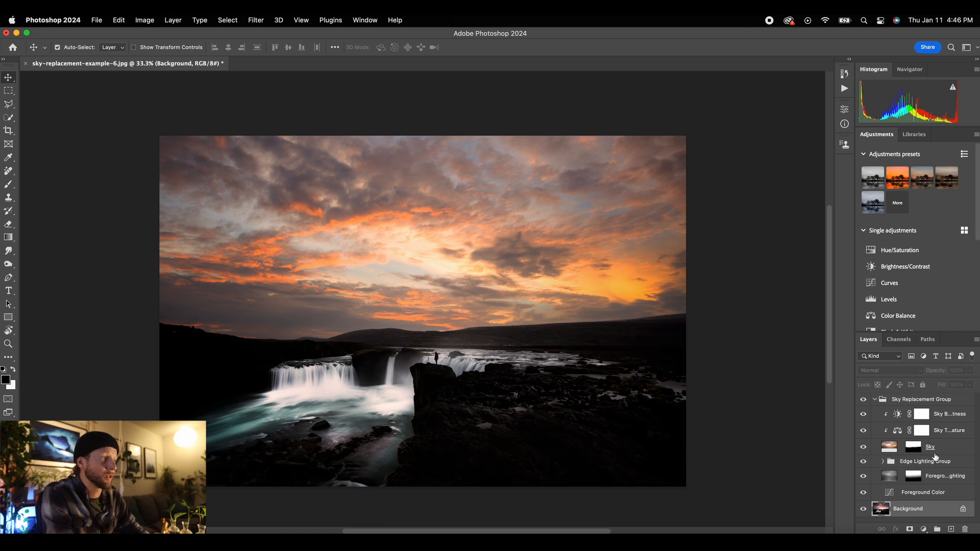
{"action": "mouse_move", "coordinate": [824, 164]}
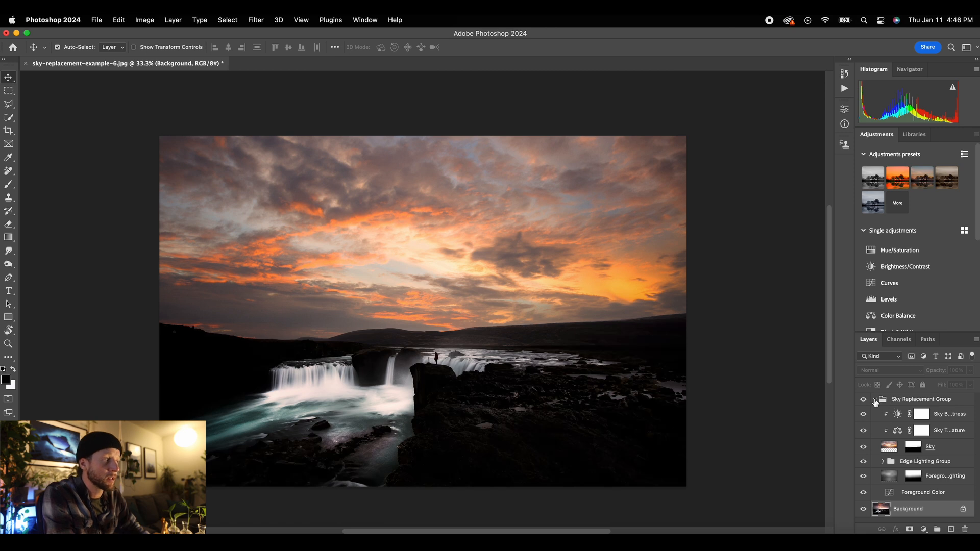
- Collapse the Sky Replacement Group in the Layers panel
{"action": "left_click", "coordinate": [875, 400]}
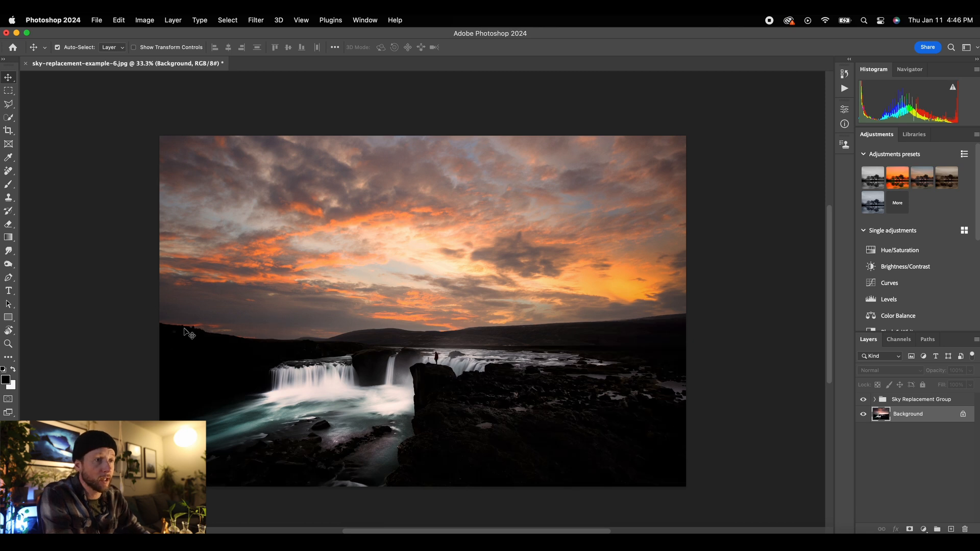
{"action": "mouse_move", "coordinate": [565, 341]}
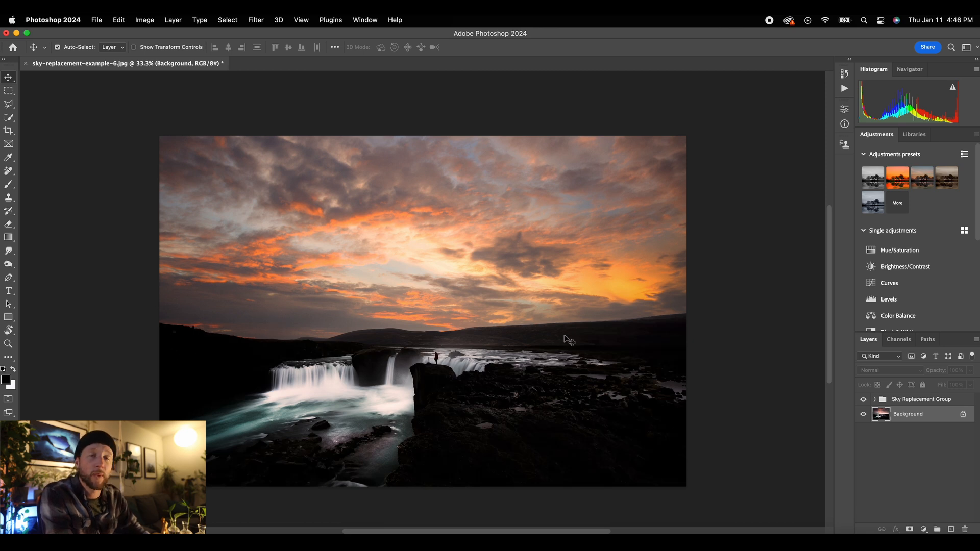
{"action": "mouse_move", "coordinate": [697, 345]}
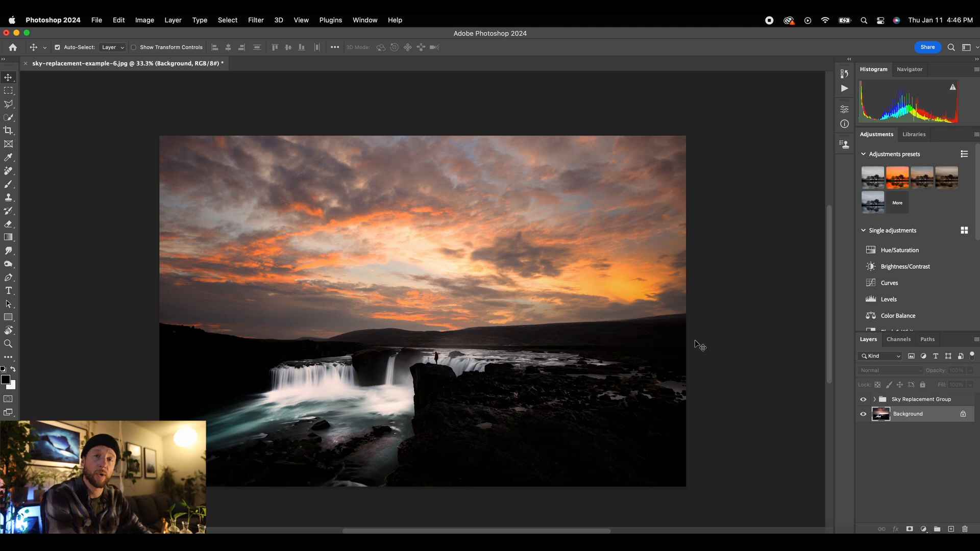